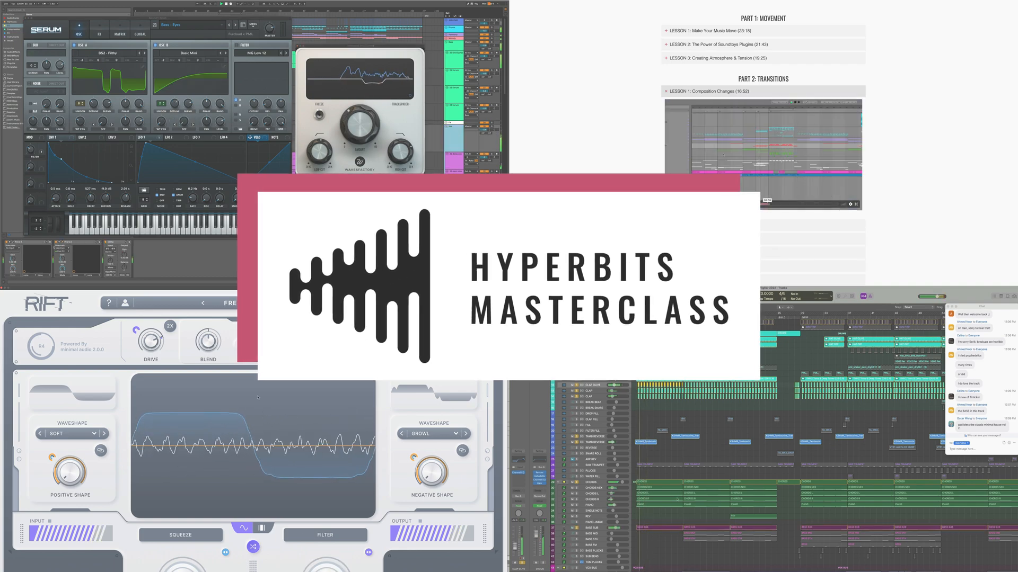
Step: Open the Vocal Arps folder in Project X's Cymatics Heaven Vocal Samples & Loops bonus pack
{"action": "scroll", "scroll_direction": "down", "scroll_amount": 3}
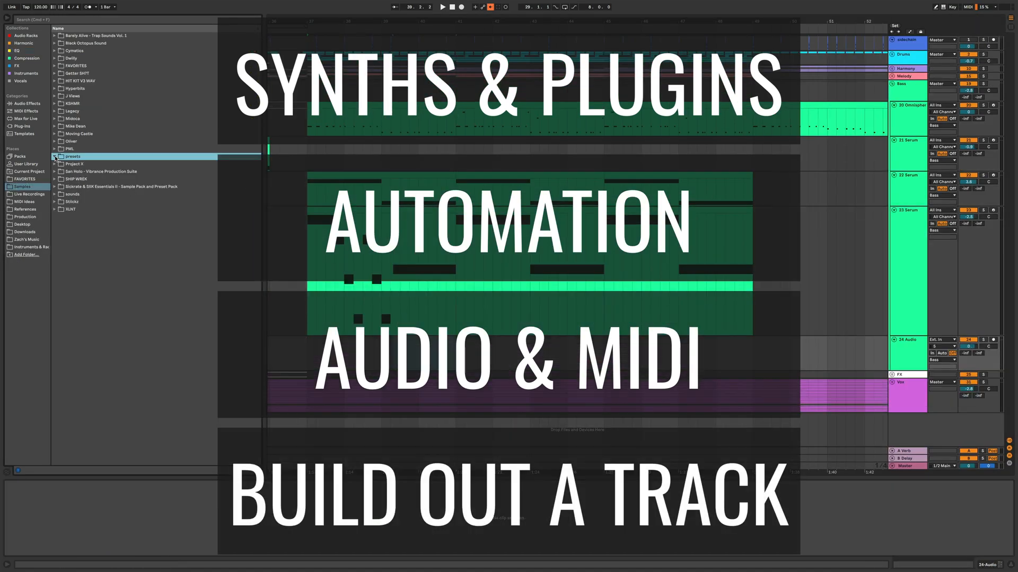
{"action": "left_click", "coordinate": [54, 164]}
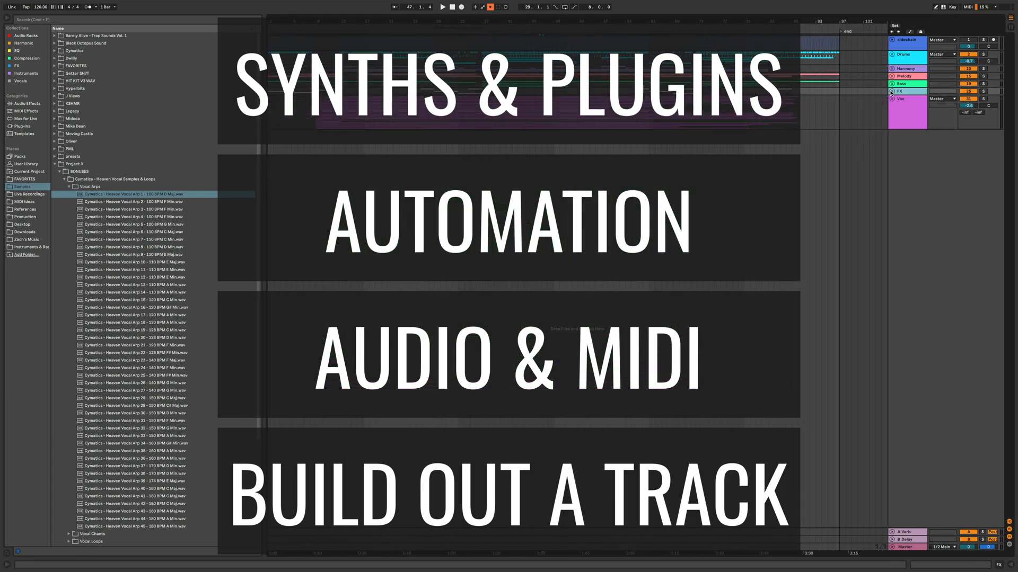